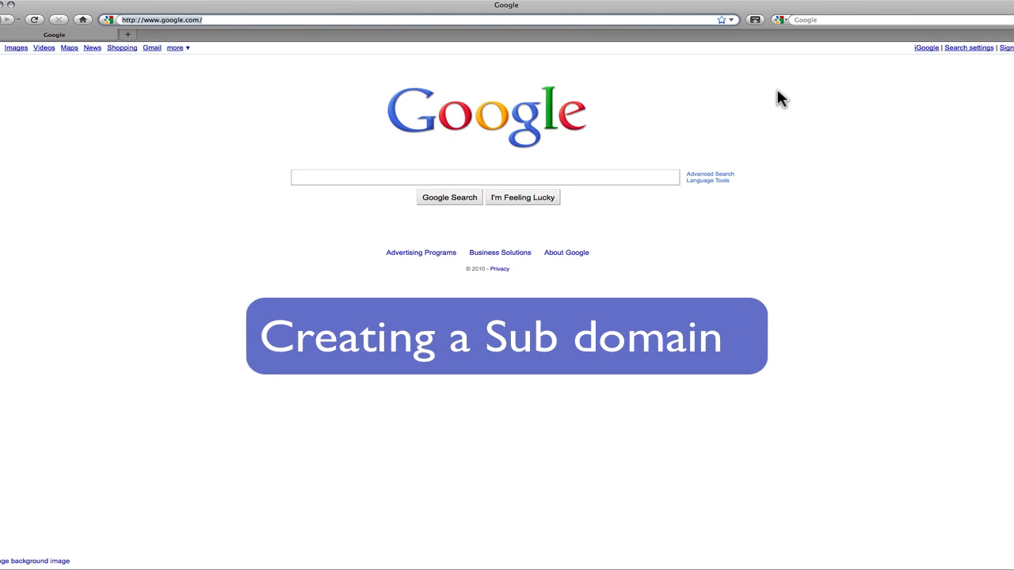
{"action": "mouse_move", "coordinate": [445, 41]}
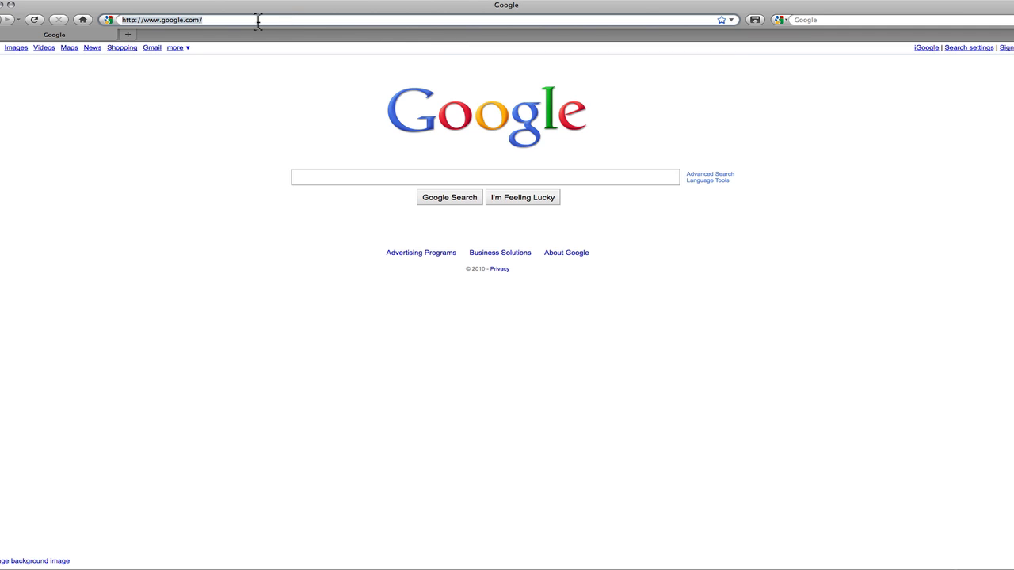
Load 1and1.com and follow the Customer Login link to the login page.
{"action": "type", "text": "on"}
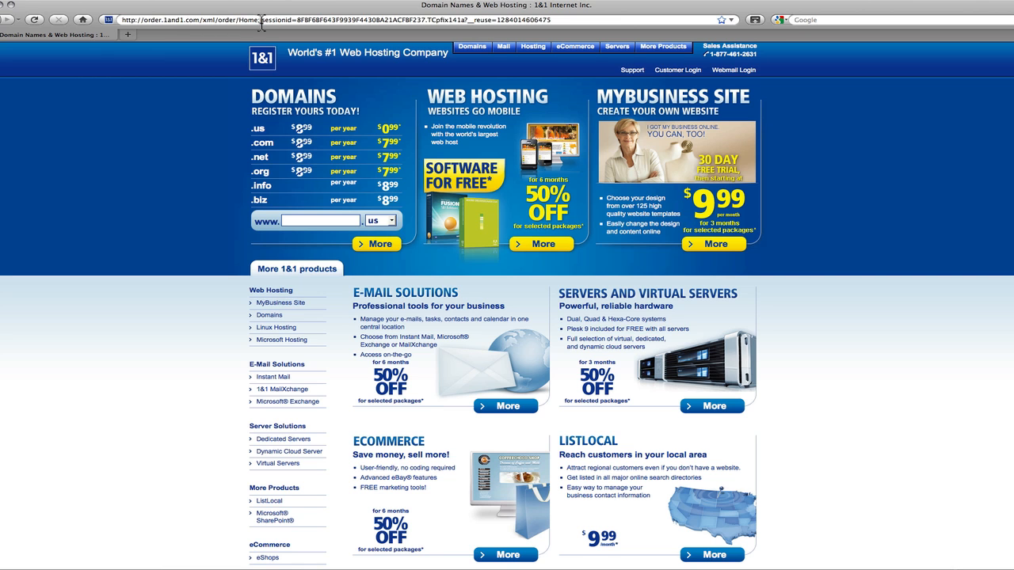
{"action": "mouse_move", "coordinate": [809, 105]}
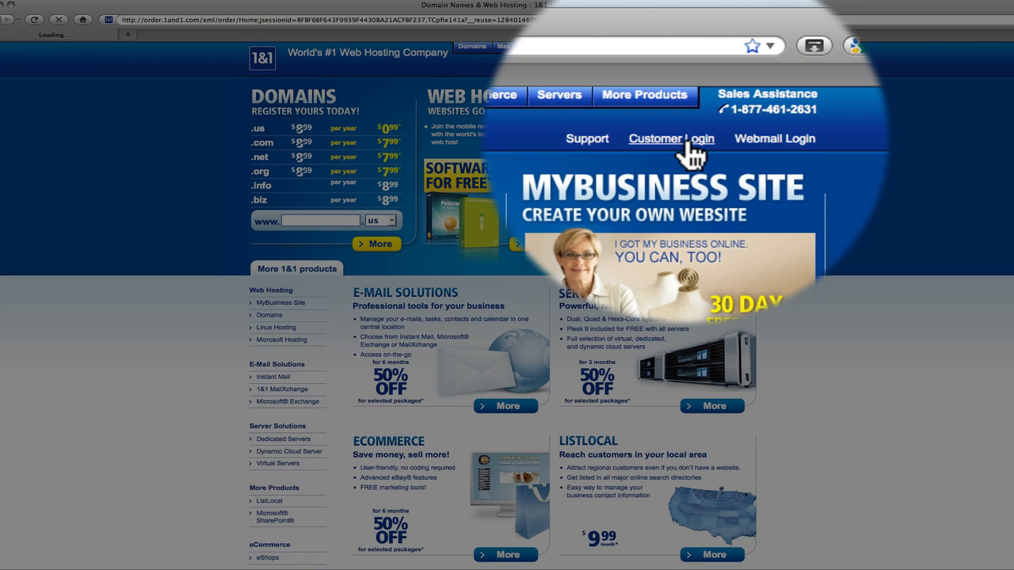
{"action": "left_click", "coordinate": [671, 139]}
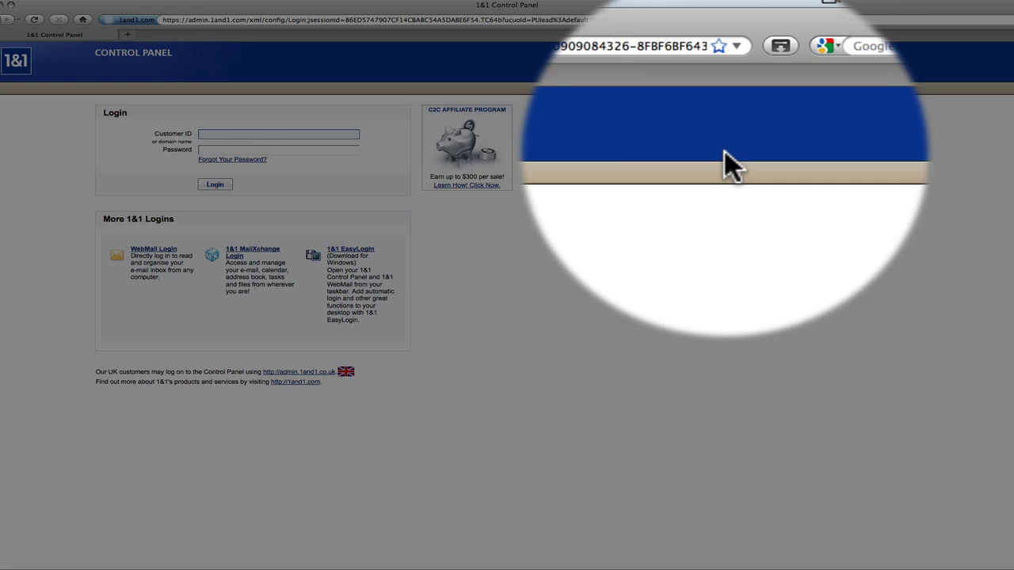
Log in with the saved Customer ID and password to reach the Control Panel dashboard.
{"action": "left_click", "coordinate": [279, 133]}
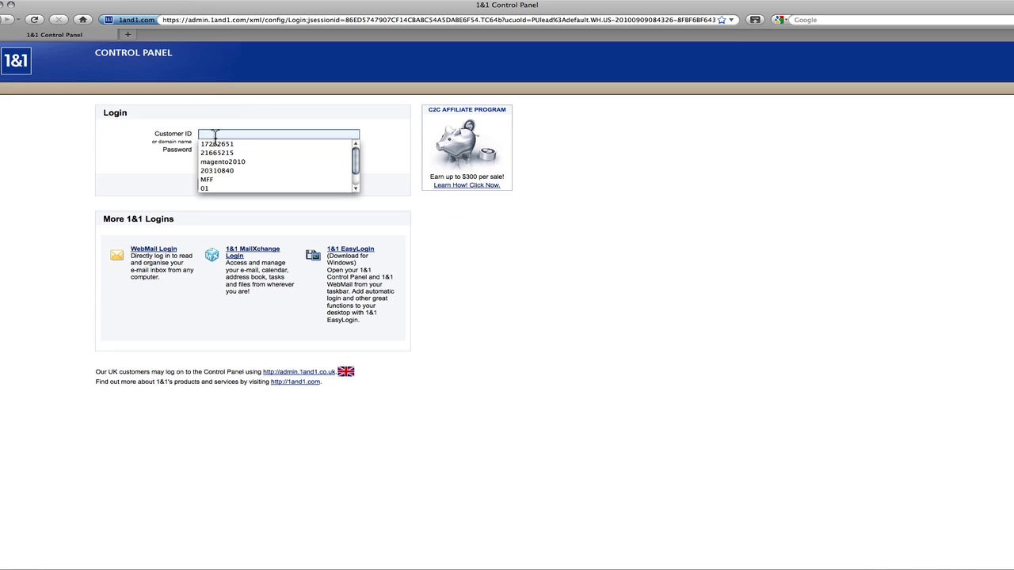
{"action": "left_click", "coordinate": [219, 143]}
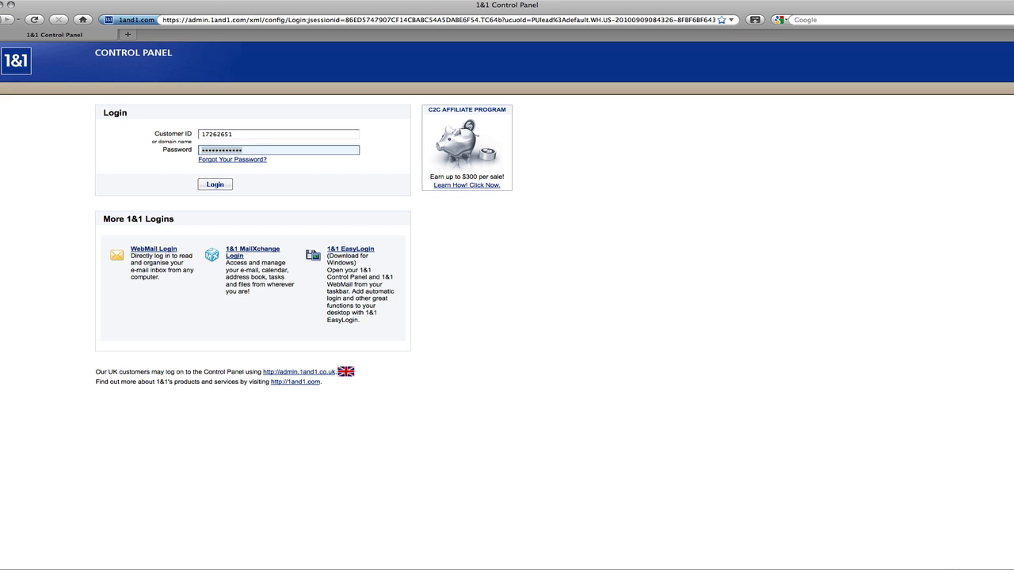
{"action": "left_click", "coordinate": [215, 184]}
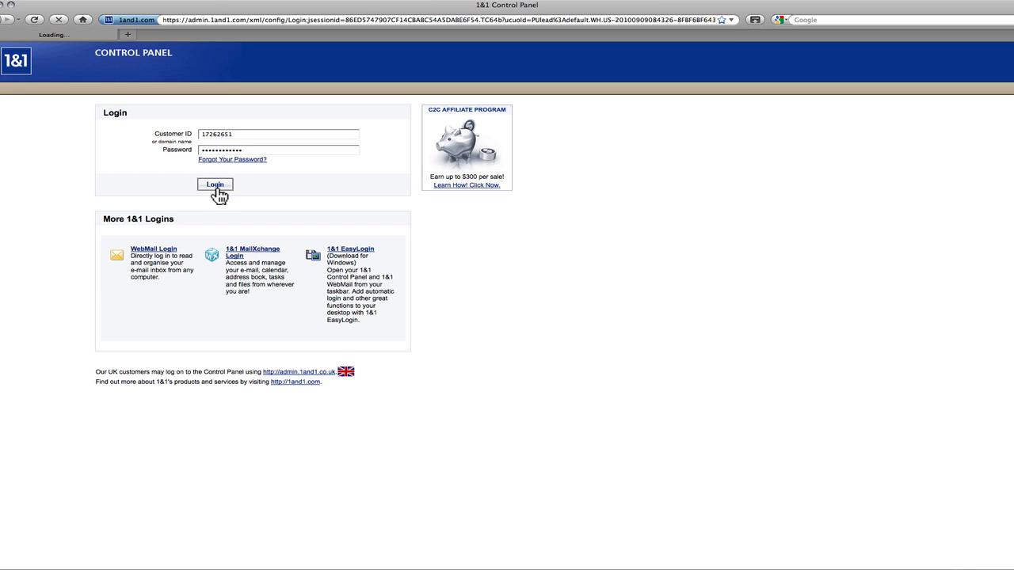
{"action": "left_click", "coordinate": [215, 183]}
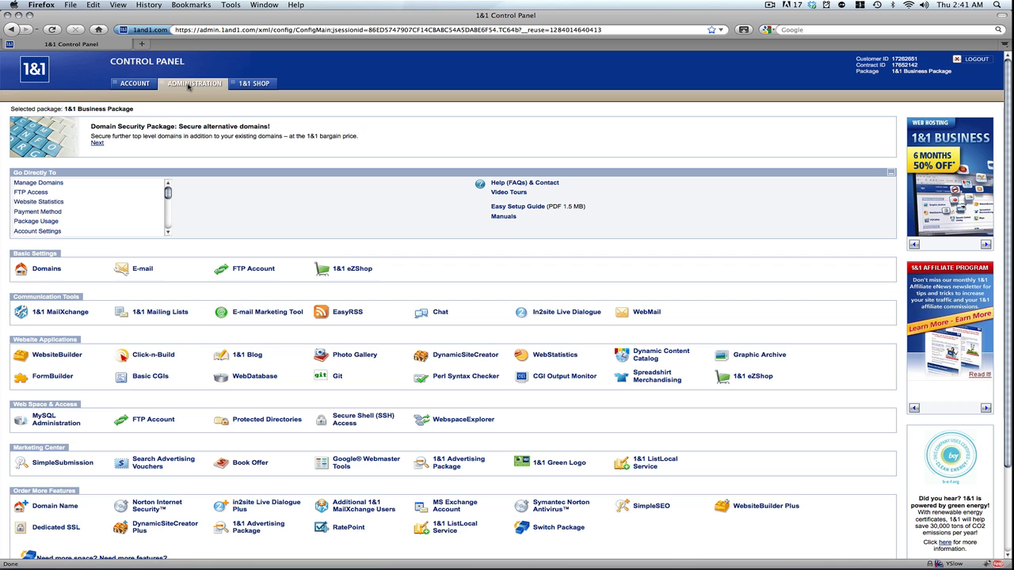
{"action": "mouse_move", "coordinate": [82, 284]}
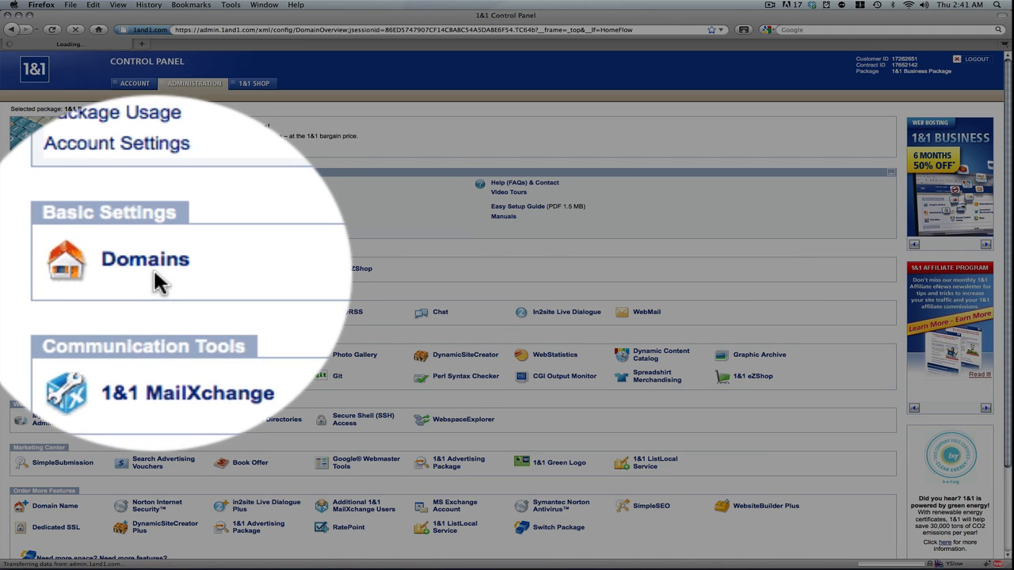
Go to Domains and expand the New menu in the Domain Overview toolbar.
{"action": "left_click", "coordinate": [145, 259]}
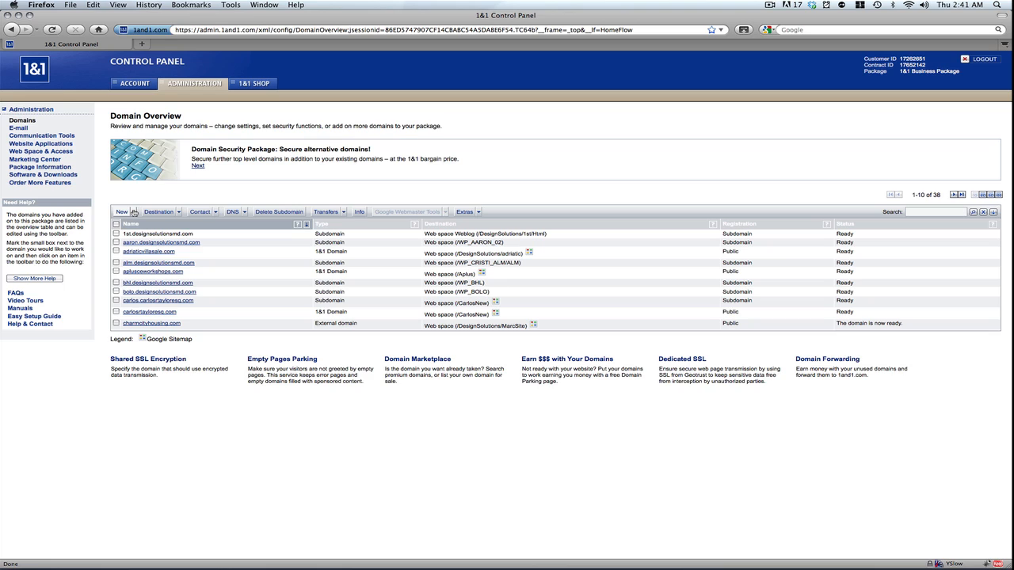
{"action": "left_click", "coordinate": [133, 212]}
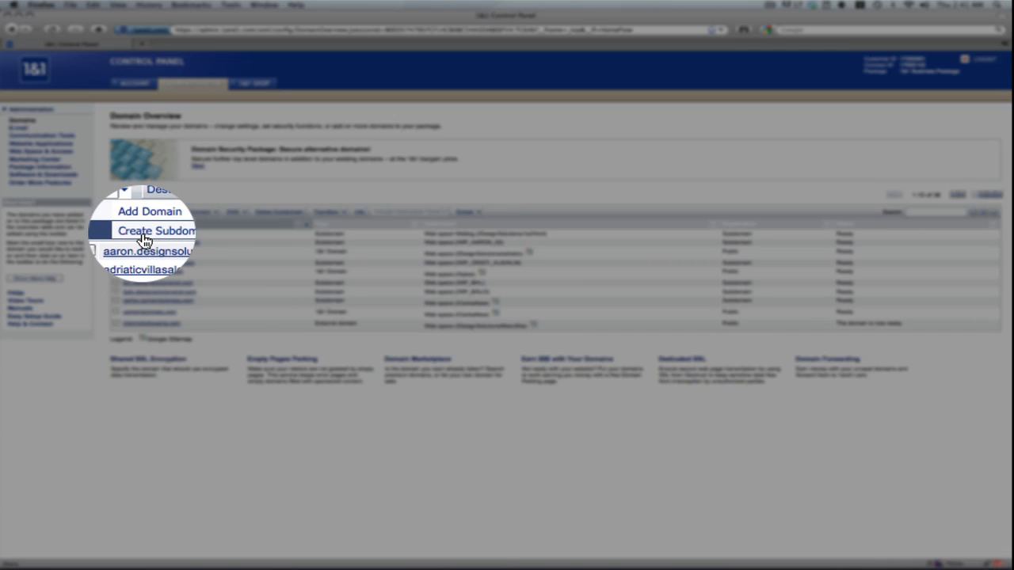
Create subdomain tuts01 under designsolutionsmd.com and submit the form.
{"action": "left_click", "coordinate": [155, 231]}
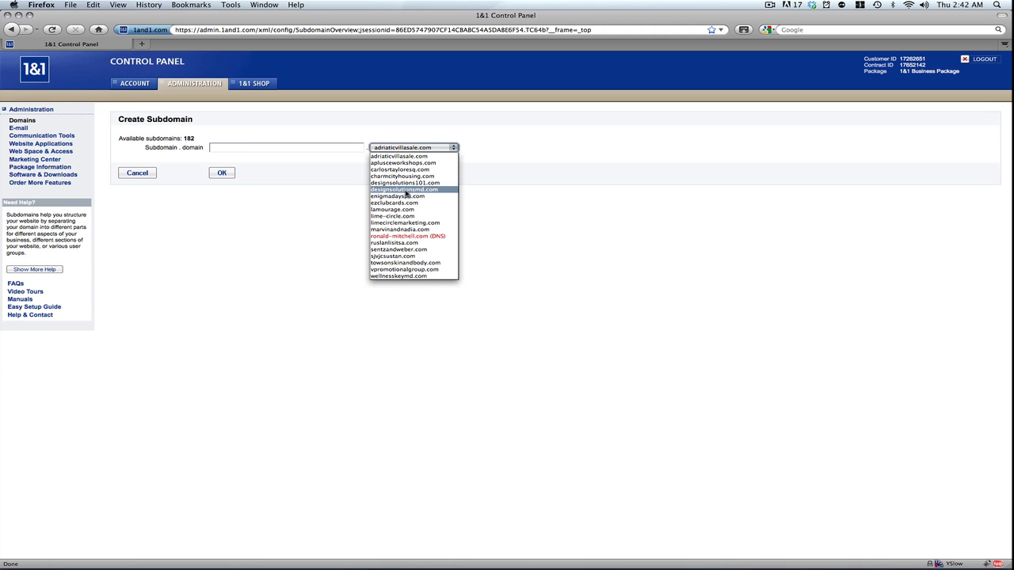
{"action": "left_click", "coordinate": [403, 190]}
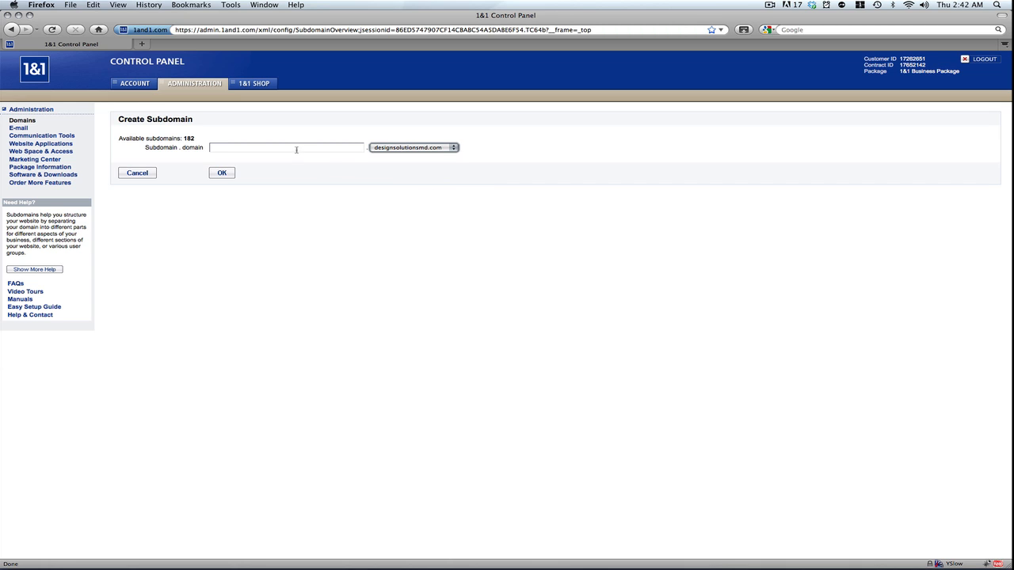
{"action": "type", "text": "t"}
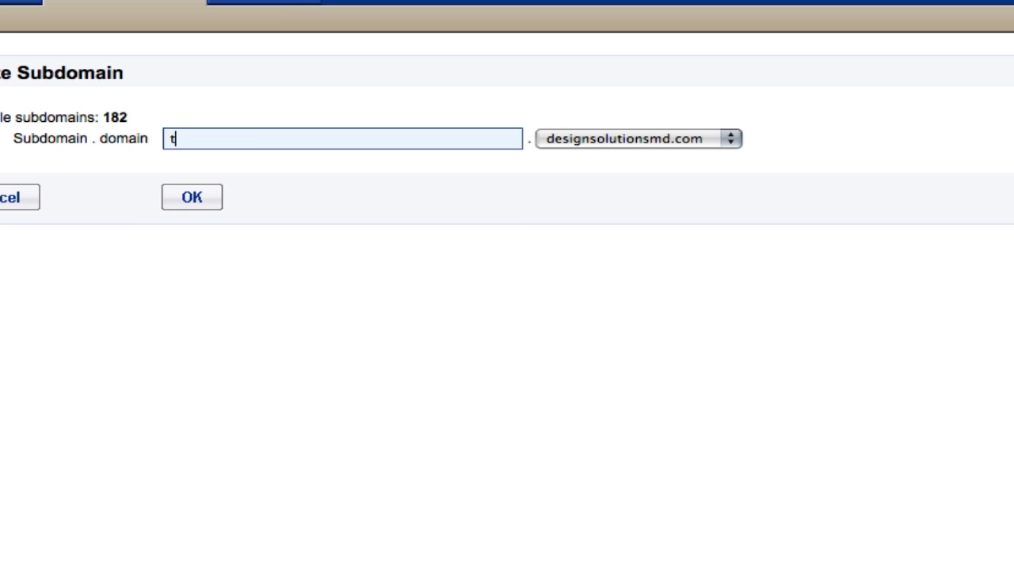
{"action": "type", "text": "uts01"}
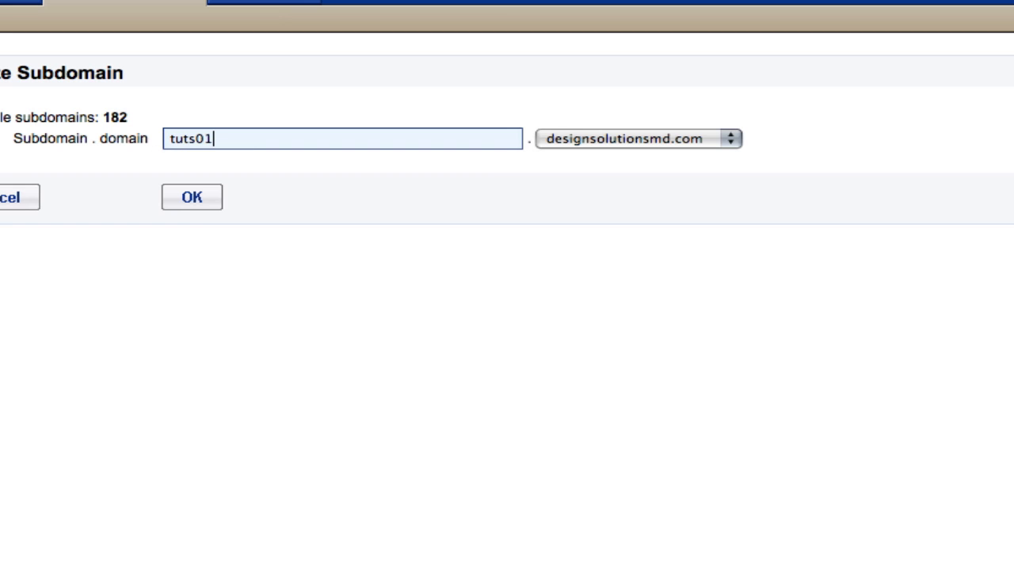
{"action": "mouse_move", "coordinate": [192, 155]}
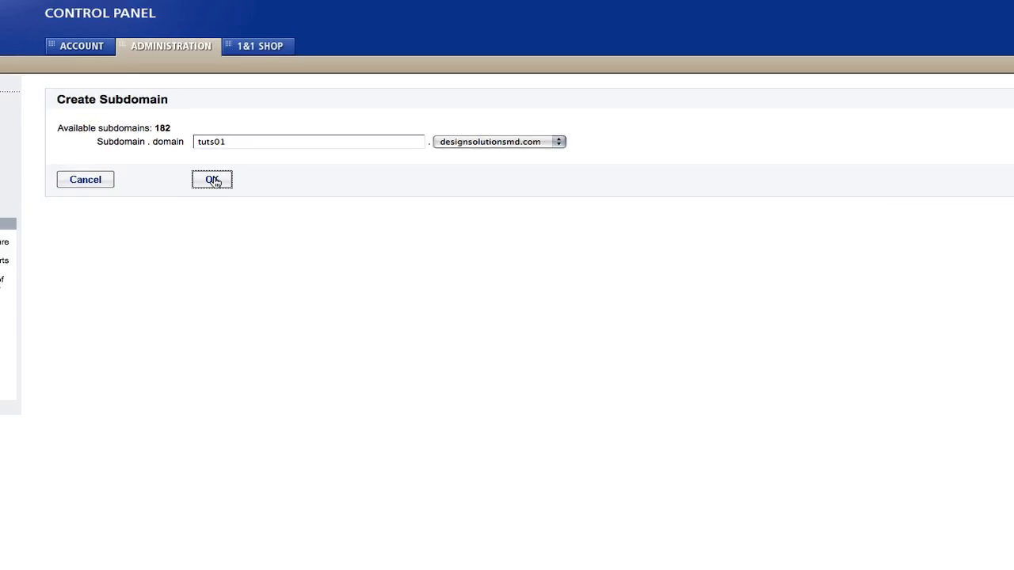
{"action": "left_click", "coordinate": [213, 179]}
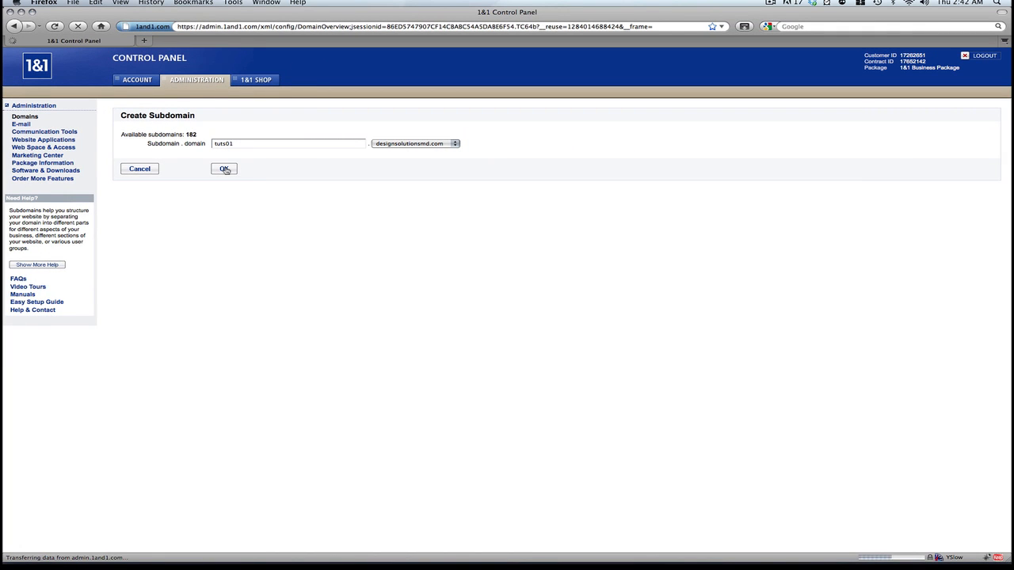
Confirm the subdomain, show all domains, and open Destination for tuts01.designsolutionsmd.com.
{"action": "left_click", "coordinate": [223, 168]}
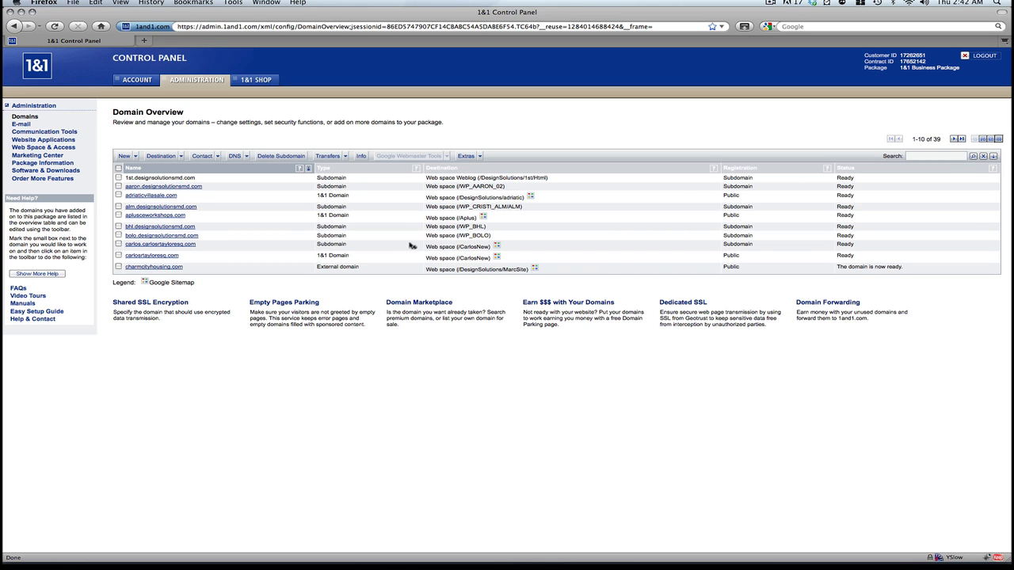
{"action": "left_click", "coordinate": [982, 139]}
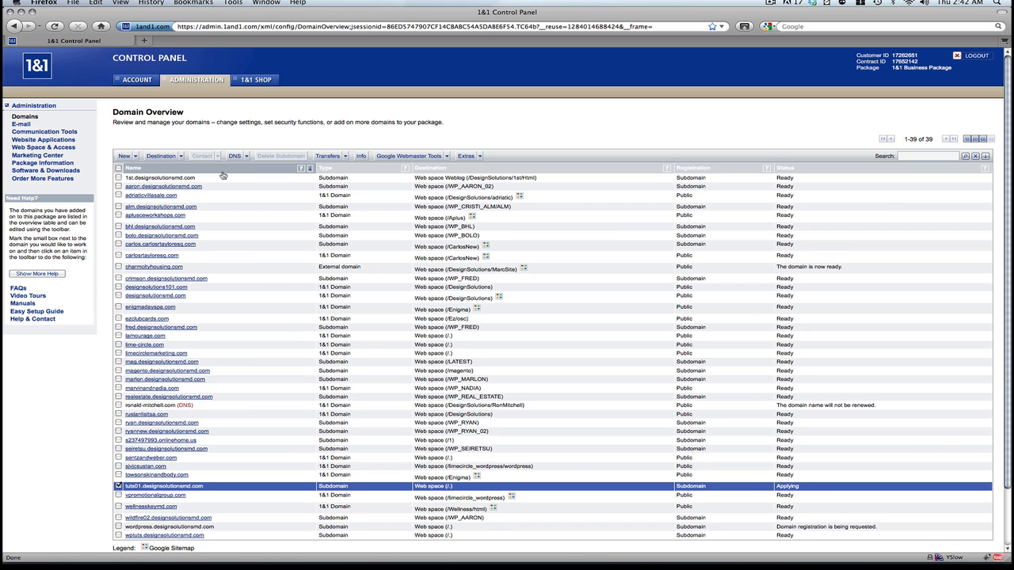
{"action": "left_click", "coordinate": [177, 156]}
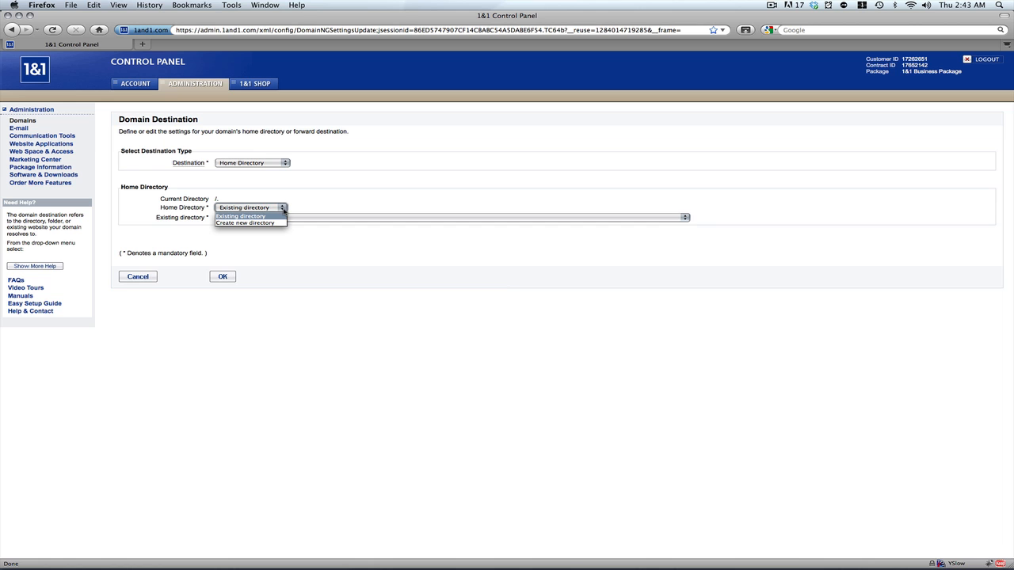
{"action": "mouse_move", "coordinate": [244, 221]}
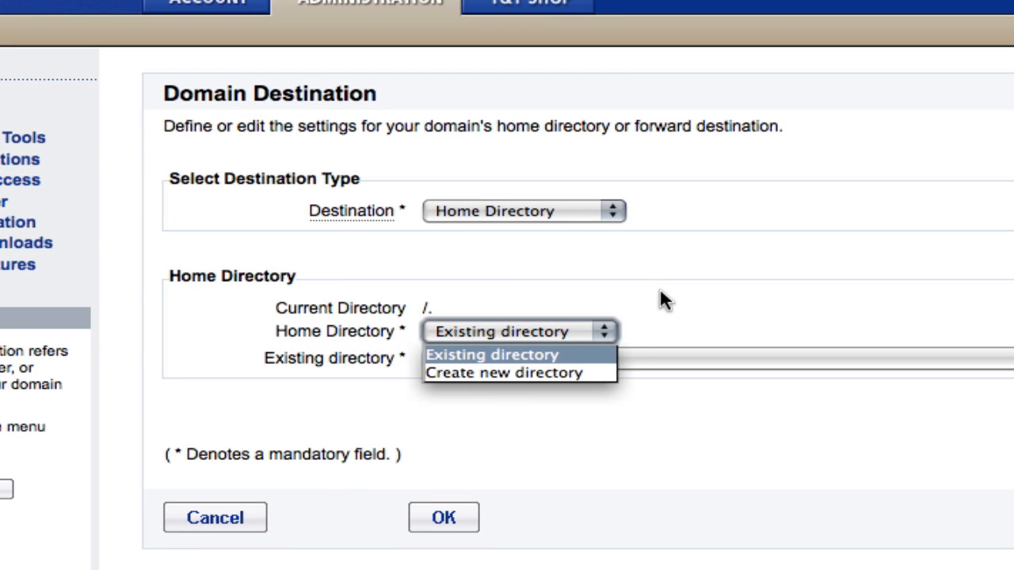
Set the home directory to the existing /CarlosNew/img directory and save the destination.
{"action": "left_click", "coordinate": [491, 355]}
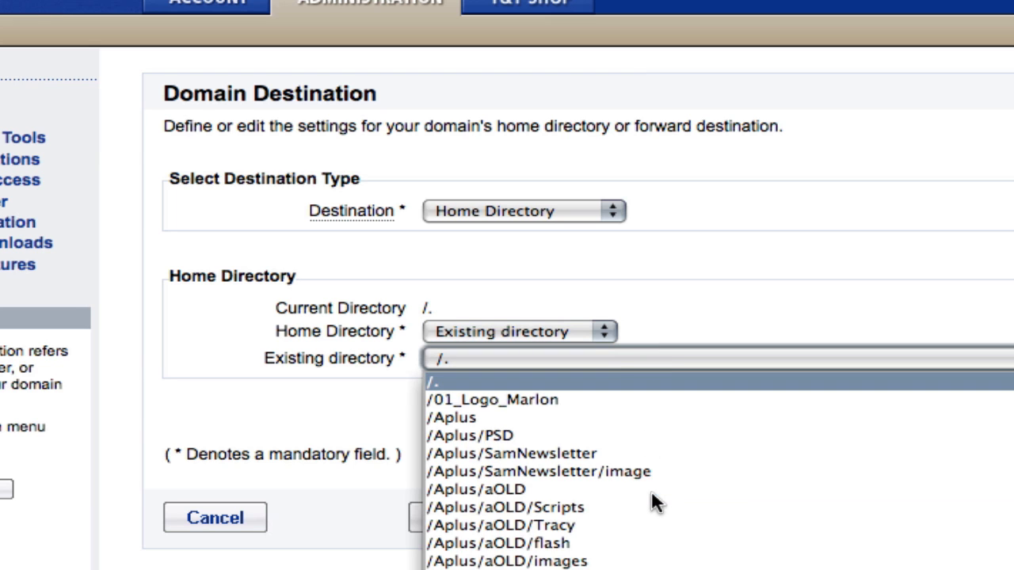
{"action": "scroll", "scroll_direction": "down", "scroll_amount": 3}
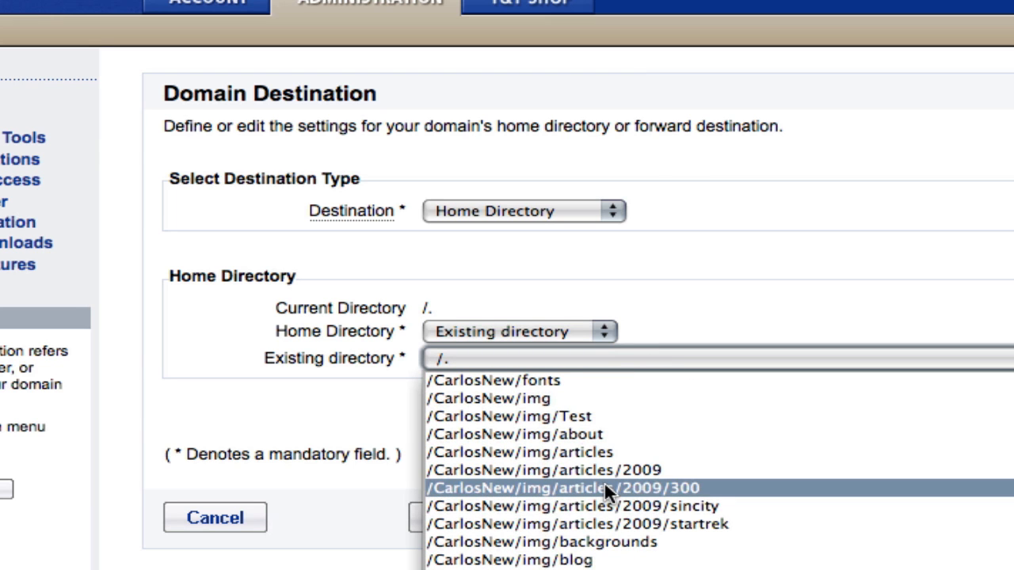
{"action": "left_click", "coordinate": [486, 399]}
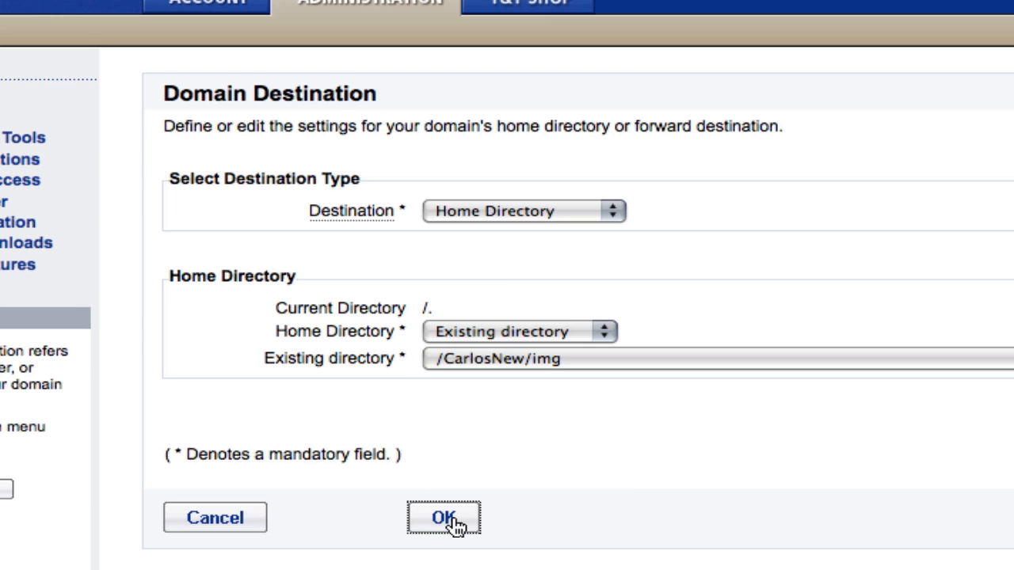
{"action": "left_click", "coordinate": [443, 517]}
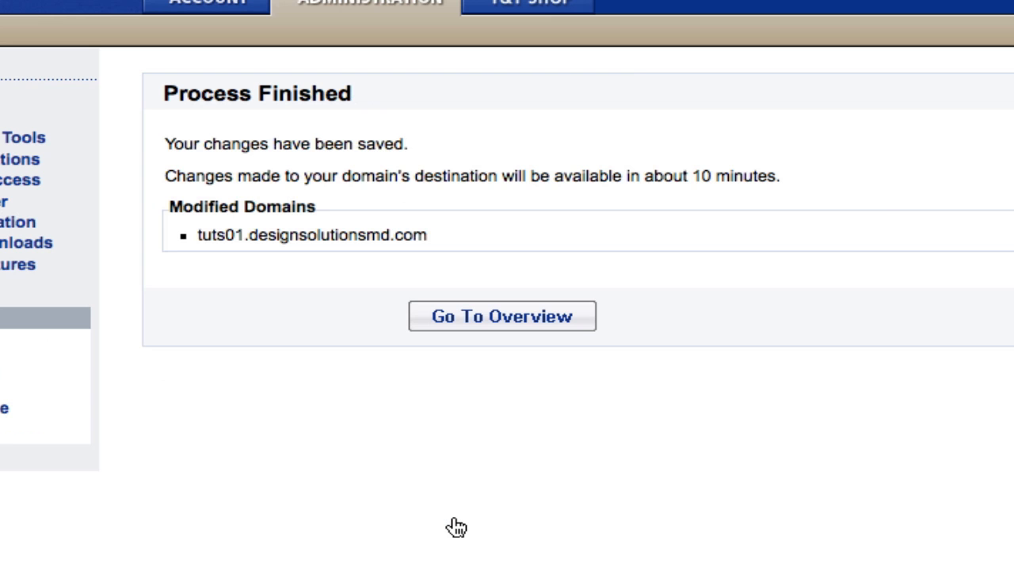